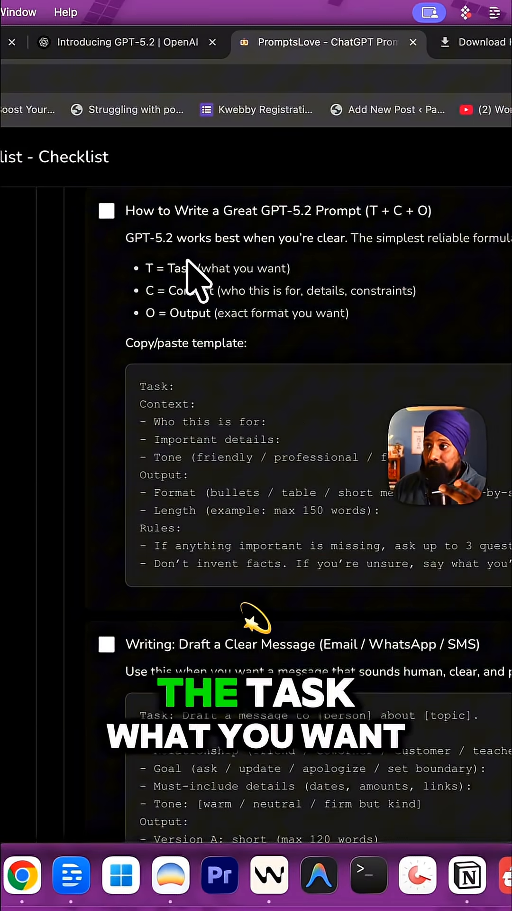
mouse_move(305, 326)
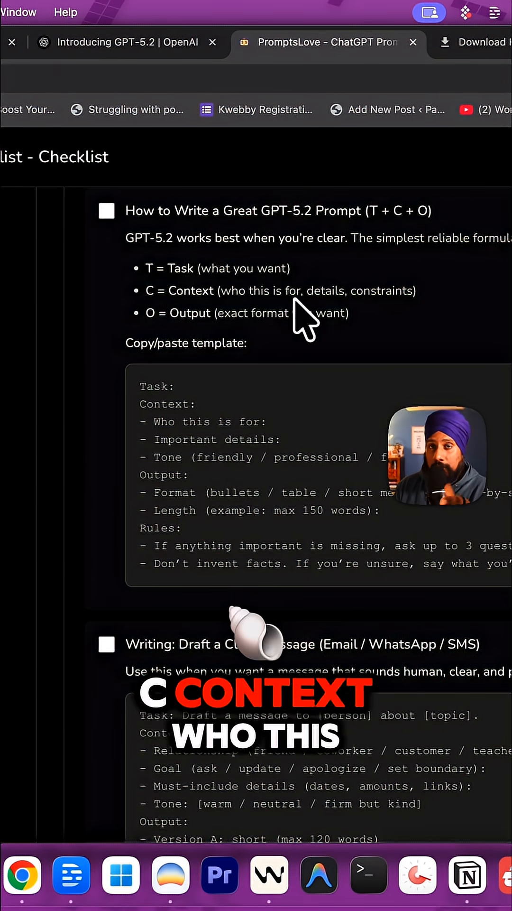
mouse_move(366, 319)
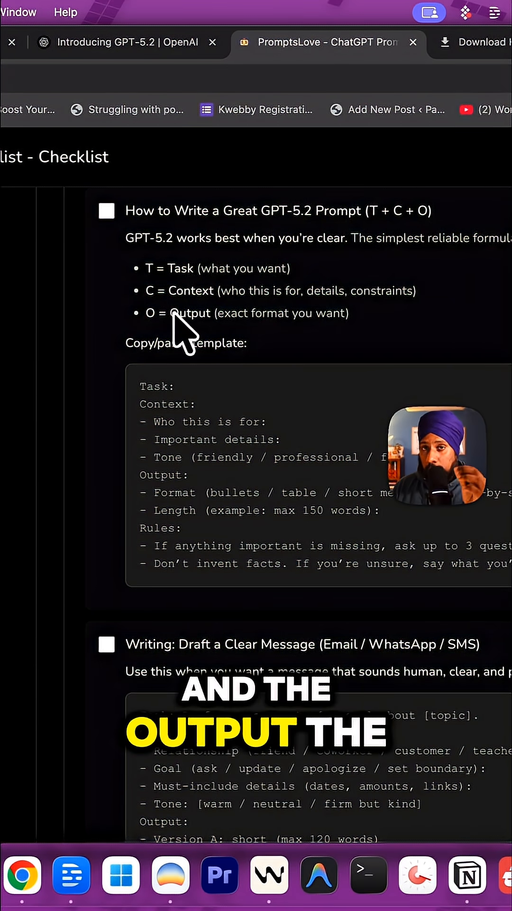
mouse_move(224, 323)
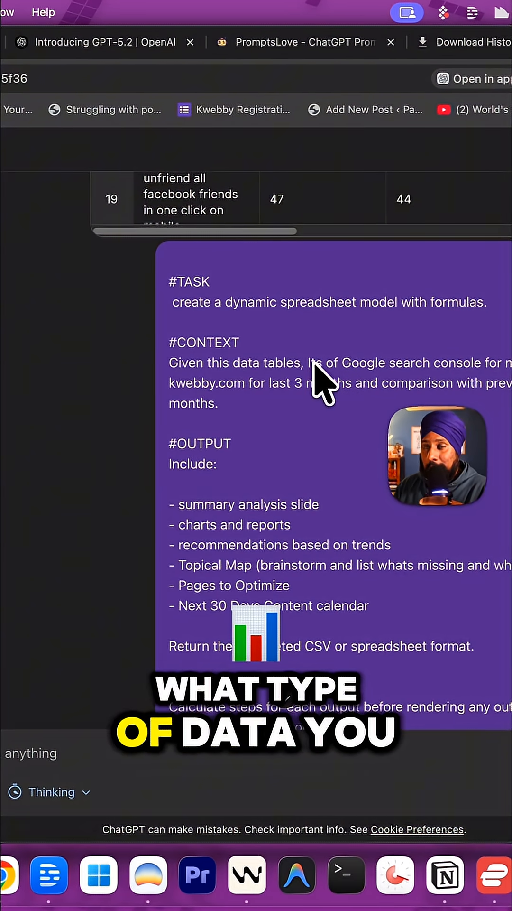
scroll(up, 3)
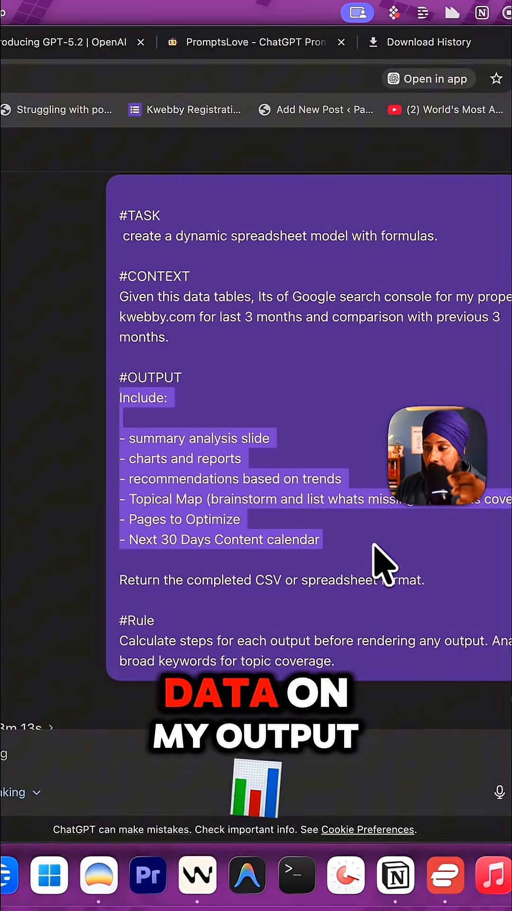
scroll(down, 3)
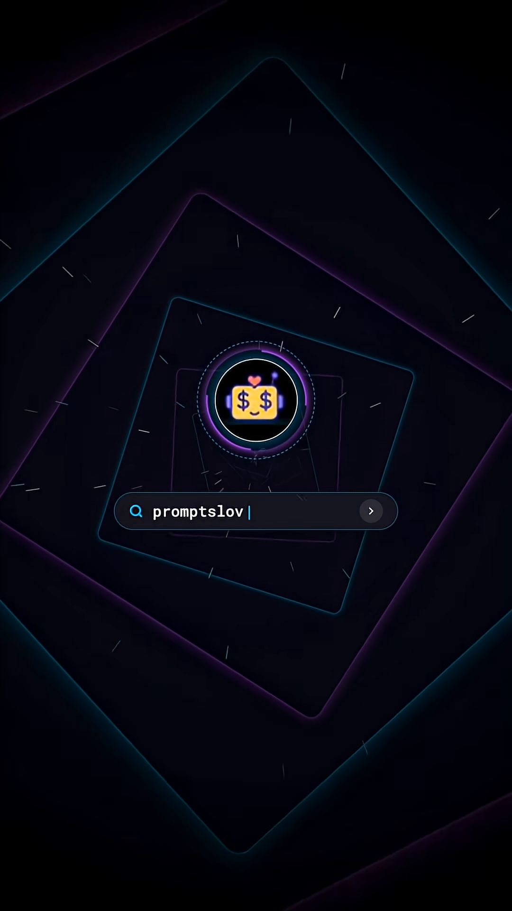
text(e.com)
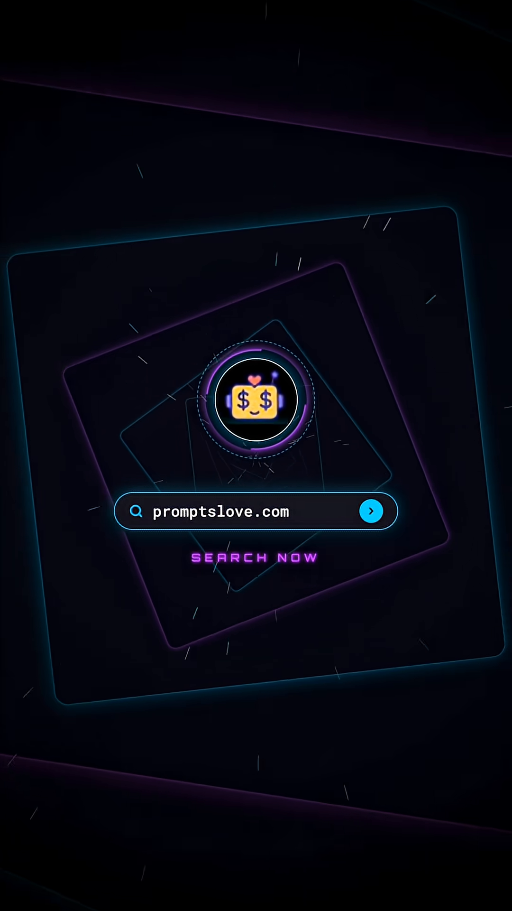